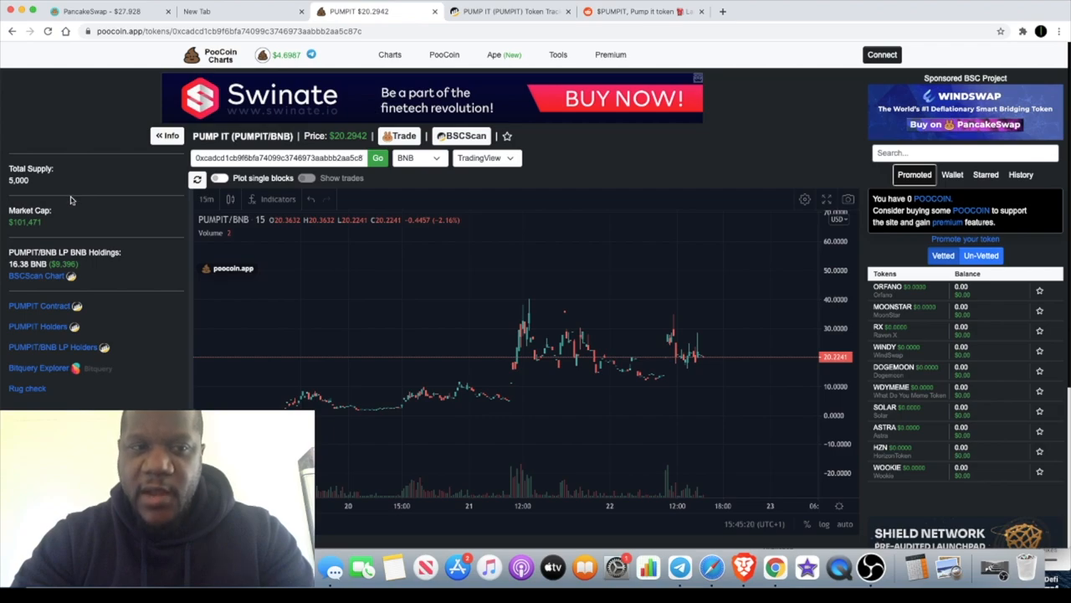
mouse_move(94, 221)
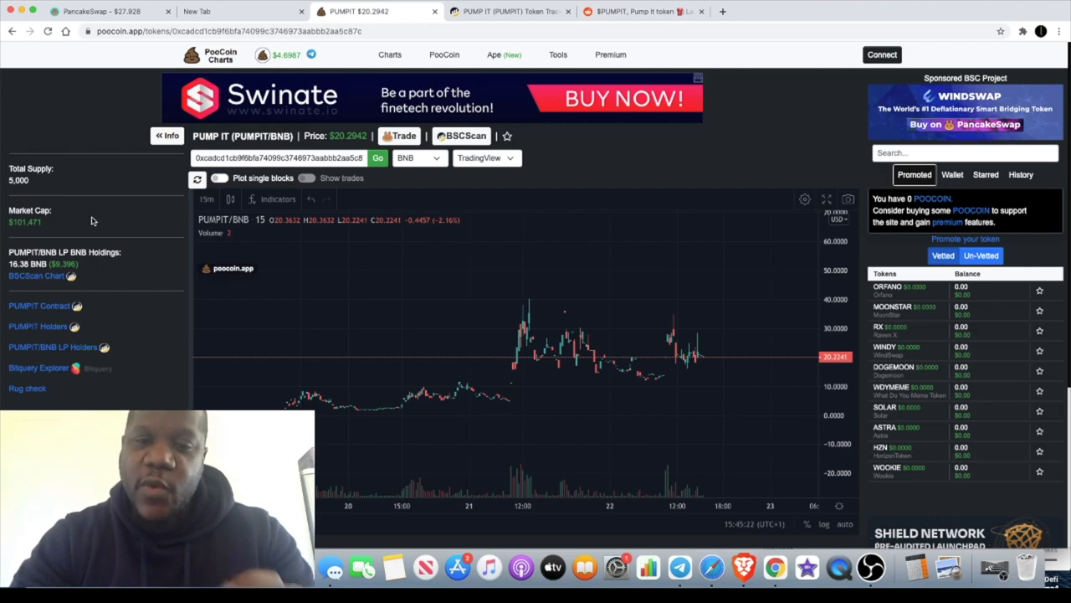
mouse_move(516, 324)
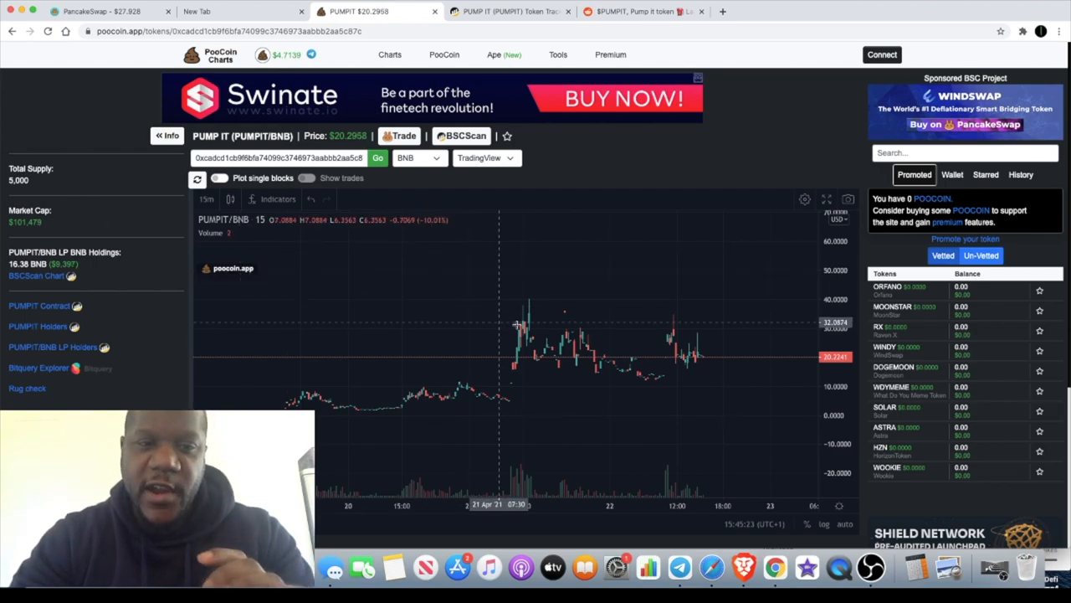
mouse_move(533, 345)
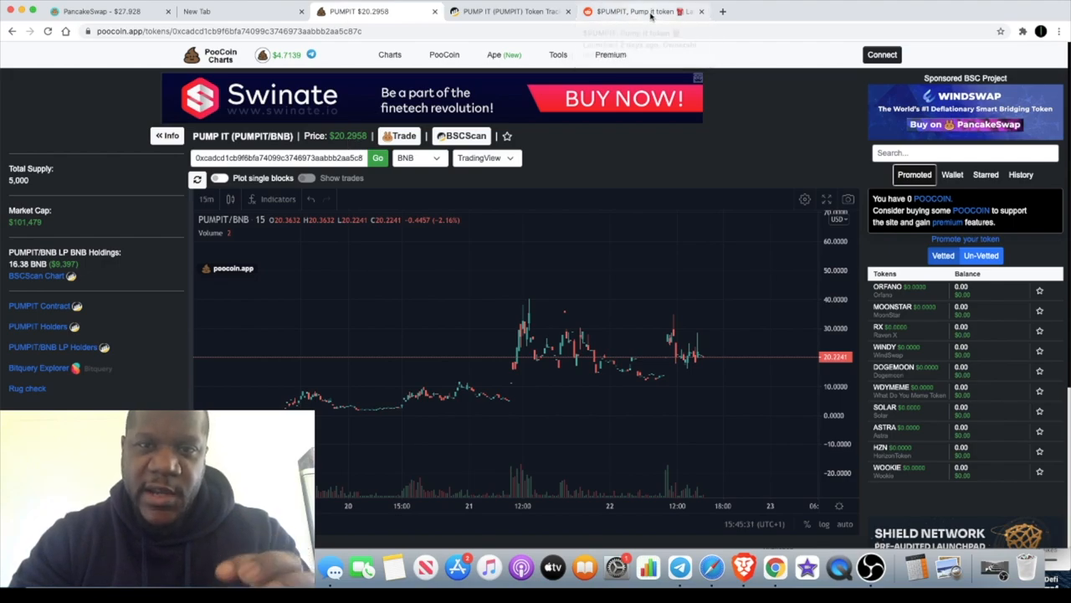
Step: Bring up the Reddit post announcing PUMP IT and scroll through its launch details
click(640, 10)
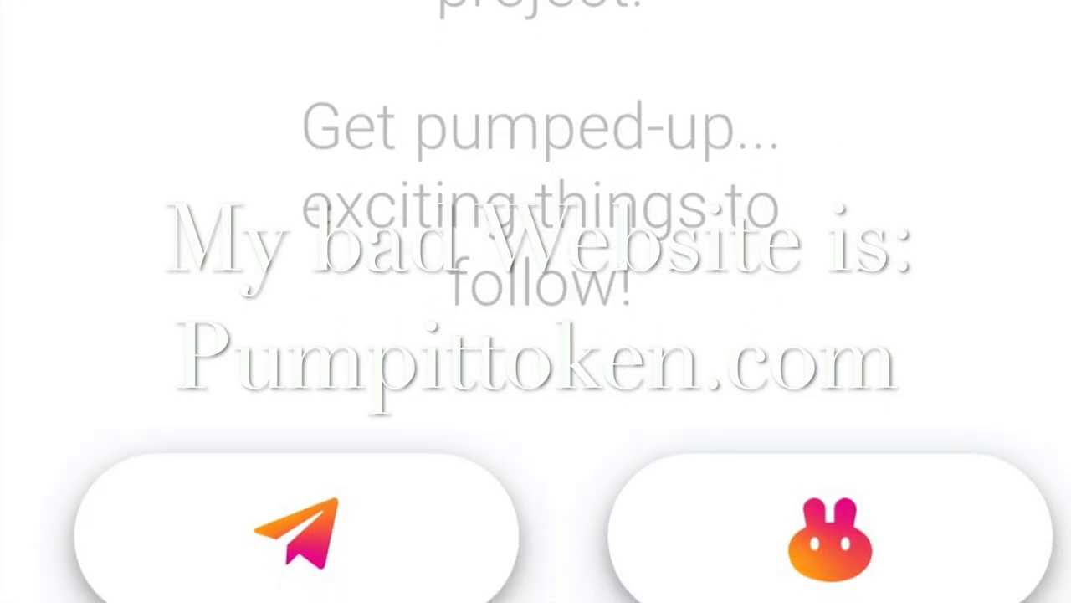
scroll(down, 3)
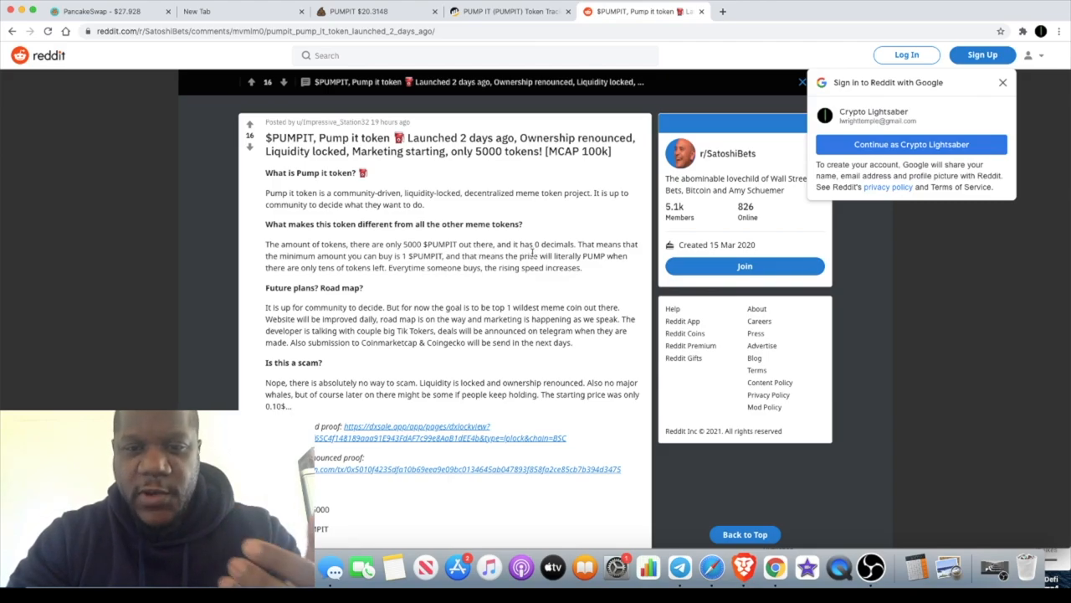
mouse_move(482, 284)
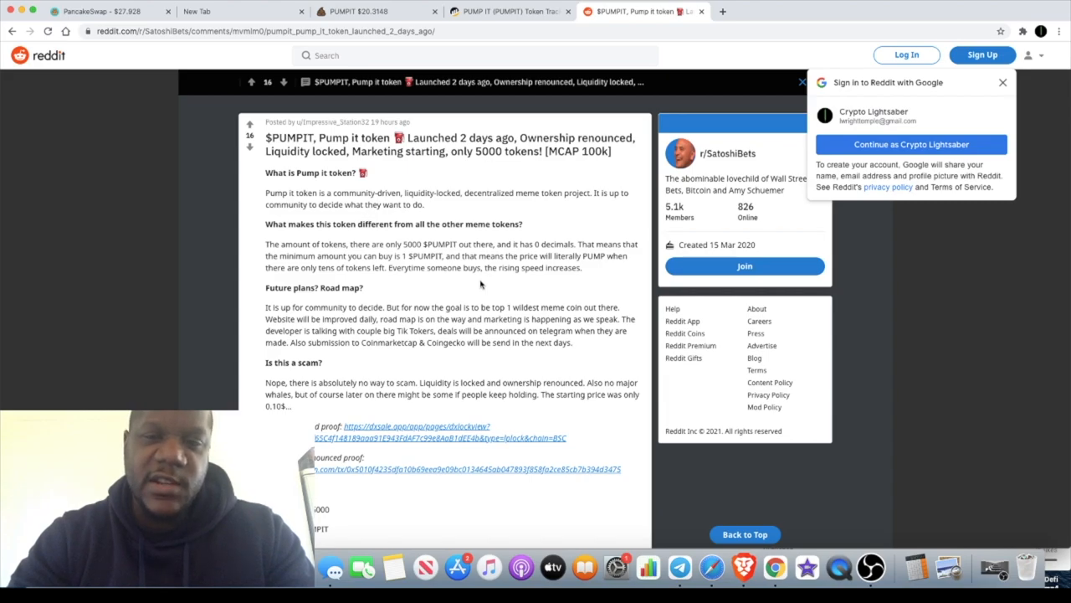
Step: Return to the PUMP IT/BNB chart now showing about $20.21 per token
click(376, 10)
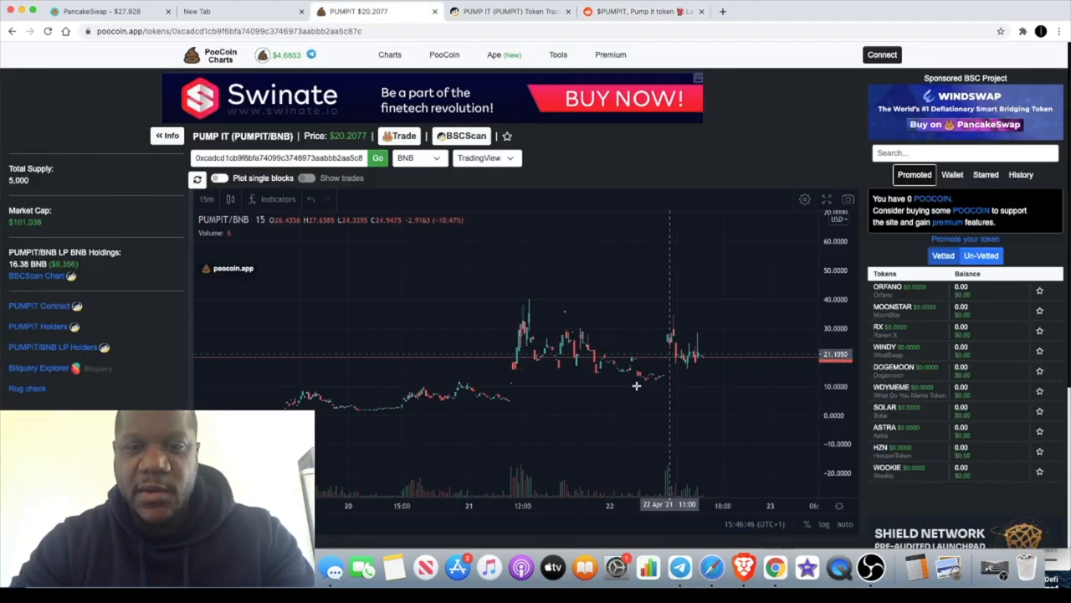
mouse_move(700, 354)
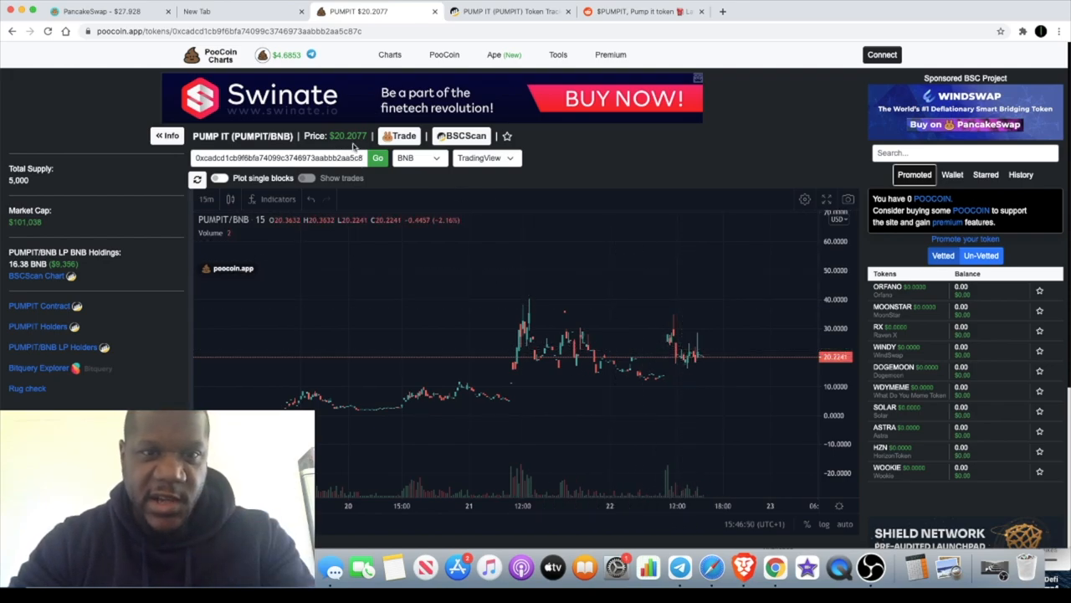
mouse_move(683, 367)
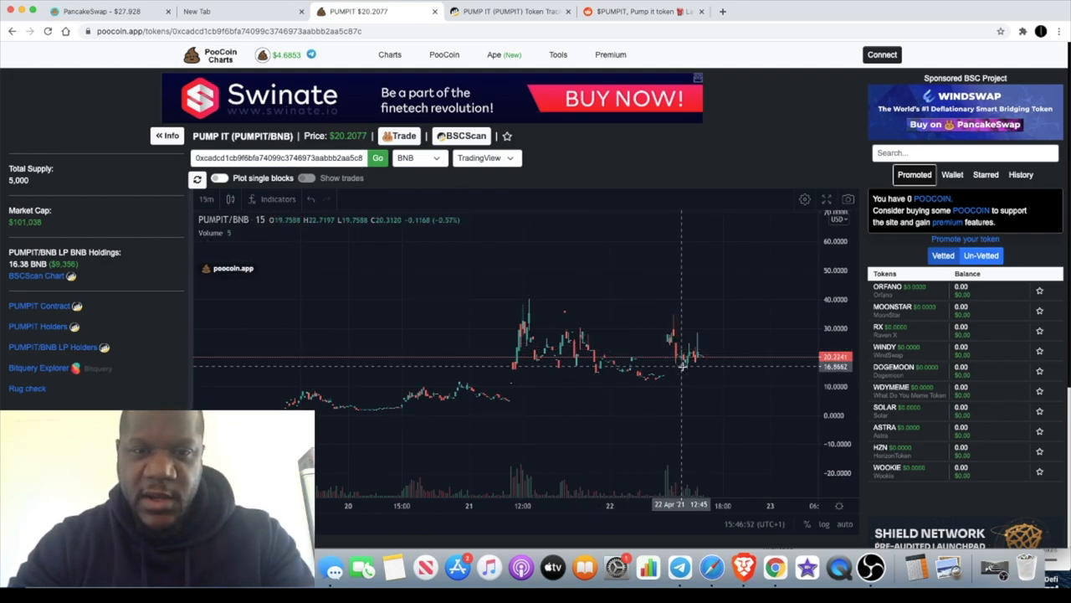
mouse_move(553, 335)
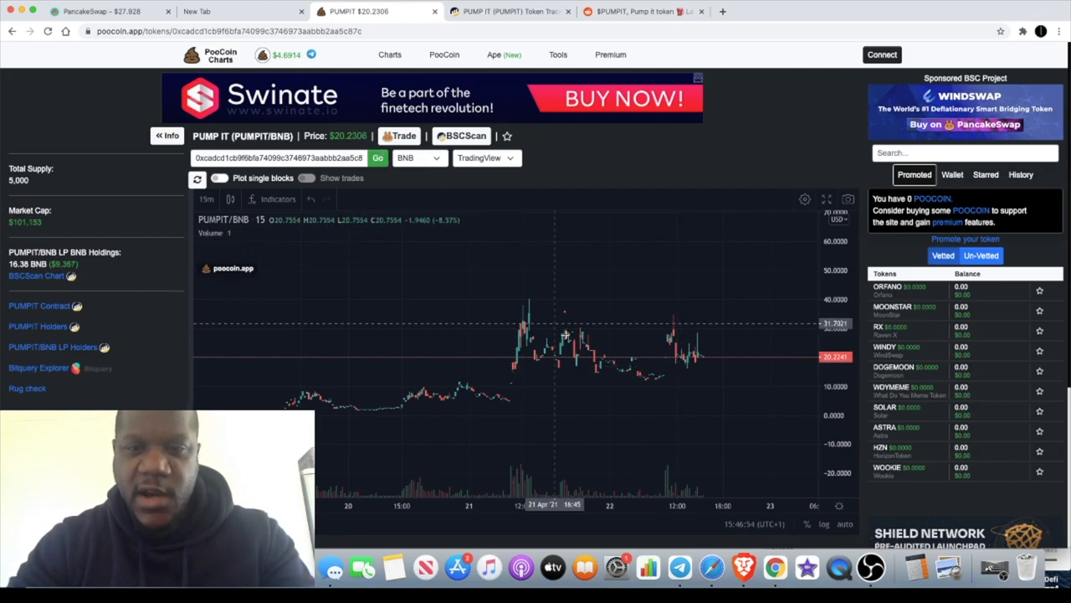
mouse_move(565, 335)
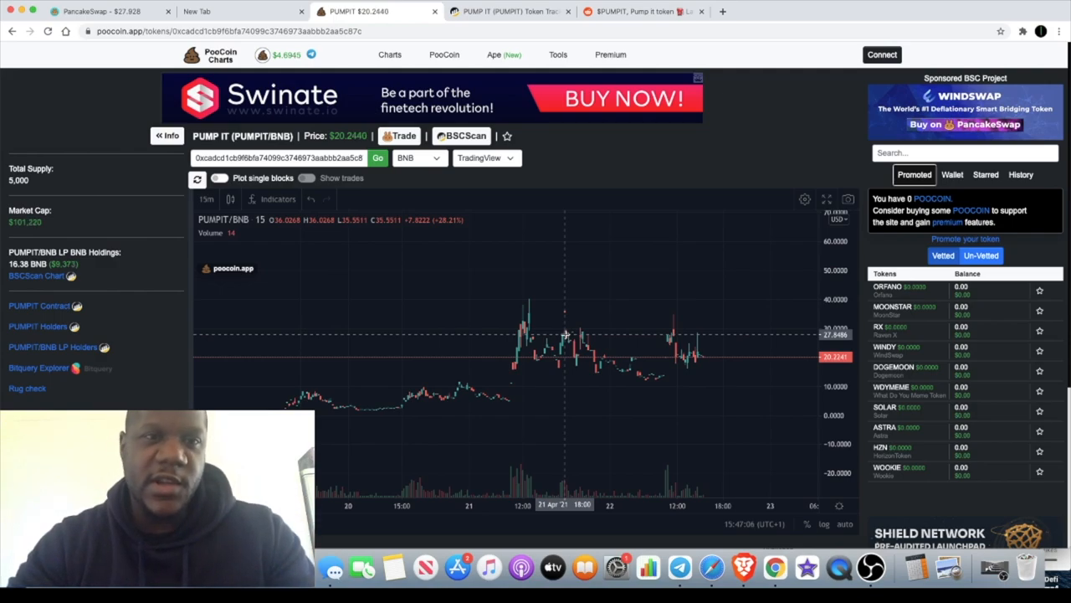
mouse_move(362, 302)
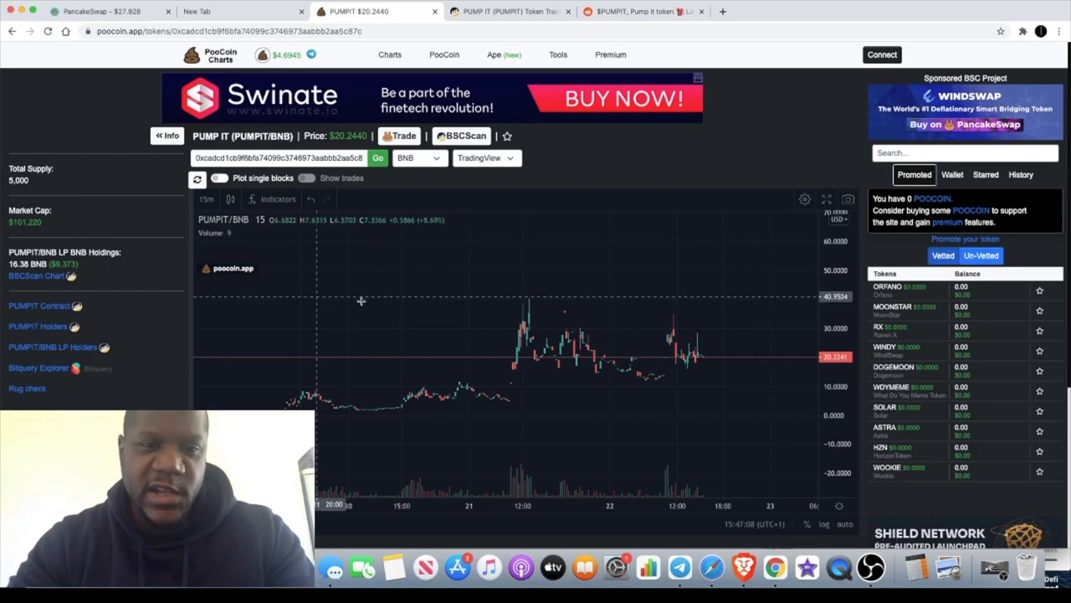
mouse_move(479, 347)
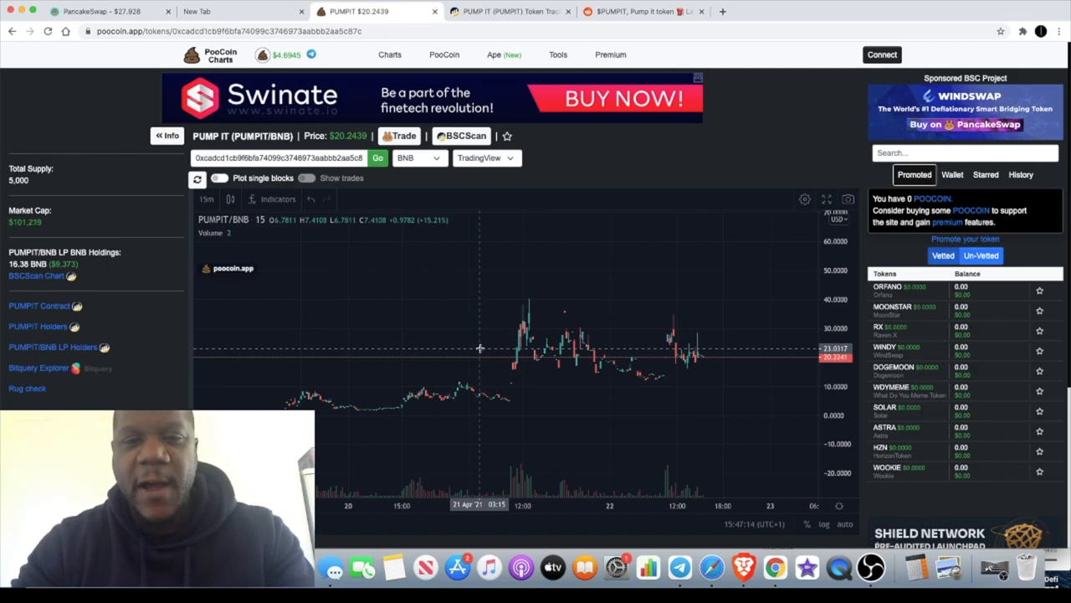
mouse_move(644, 10)
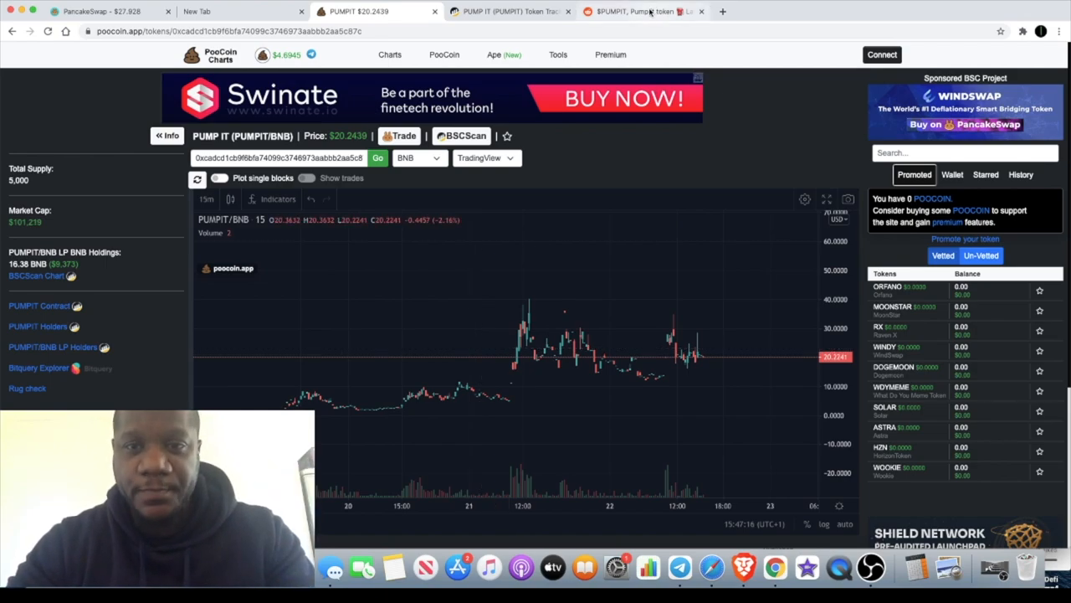
Step: Reopen the $PUMPIT Reddit post with its description, roadmap and scam-question sections
click(639, 10)
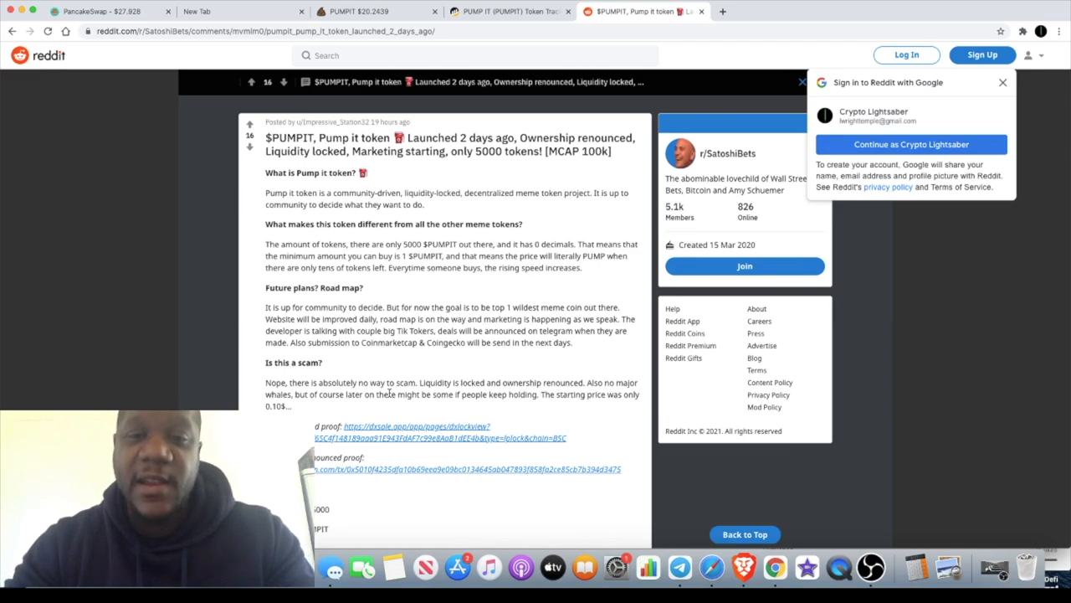
mouse_move(448, 124)
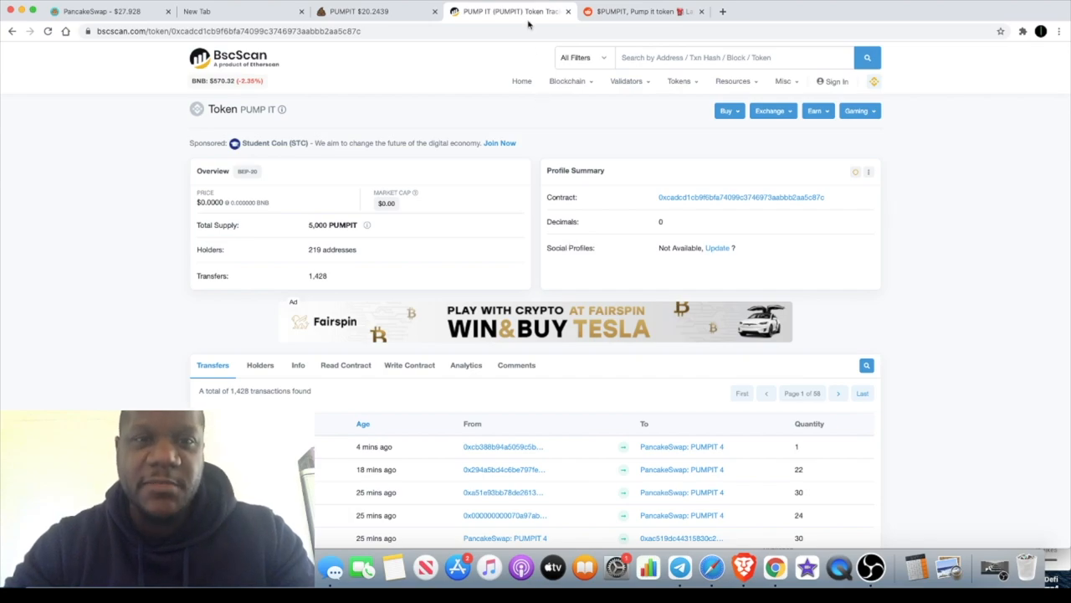
Step: View the PUMP IT BscScan page with 5,000 supply, 219 holders and 1,428 transfers
click(360, 10)
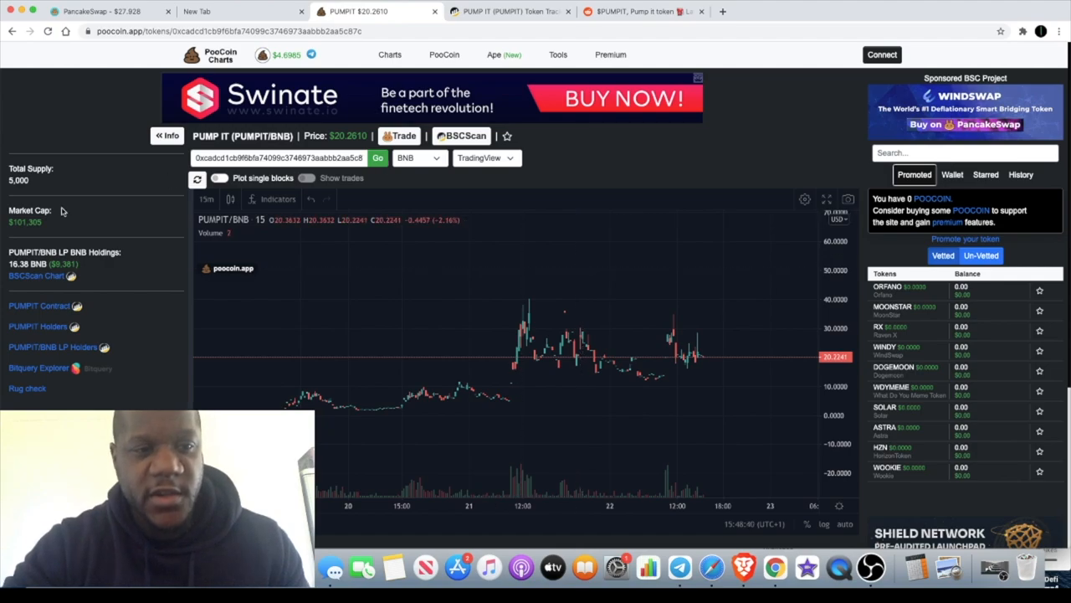
mouse_move(40, 184)
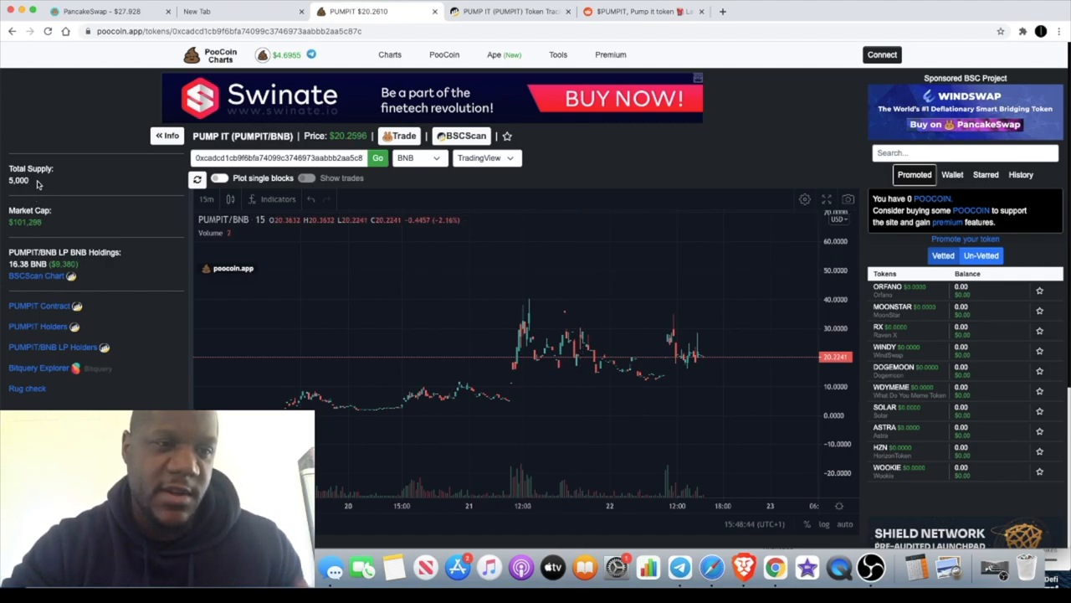
mouse_move(148, 201)
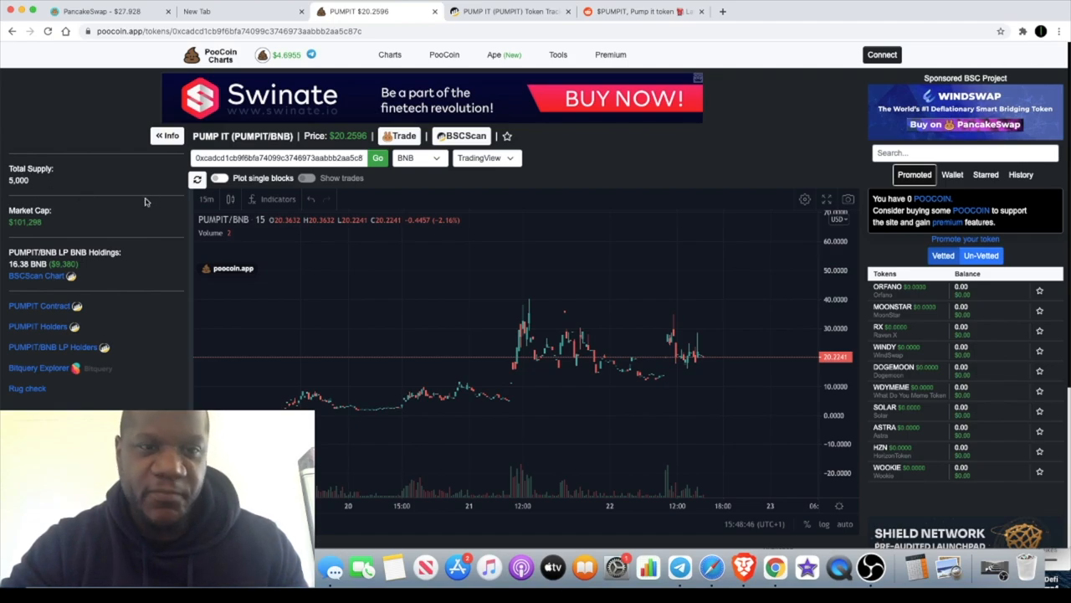
mouse_move(509, 266)
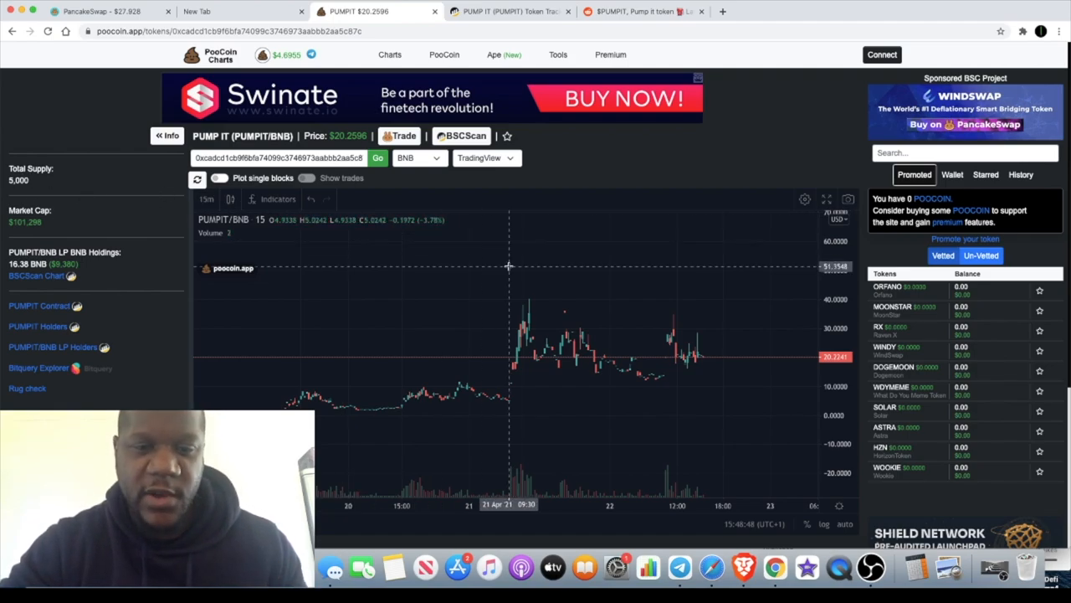
mouse_move(823, 294)
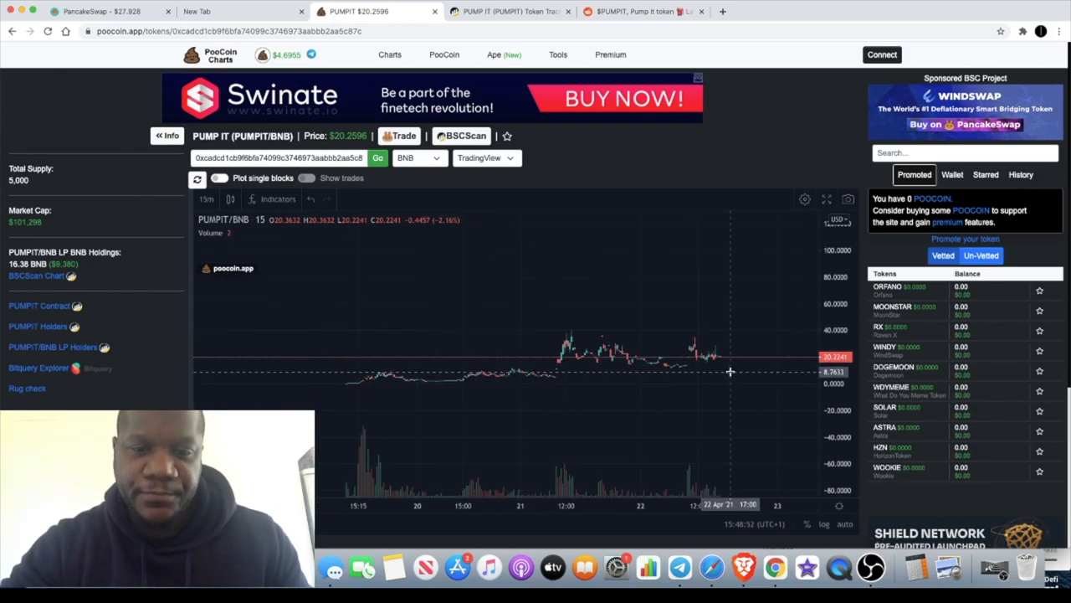
mouse_move(786, 137)
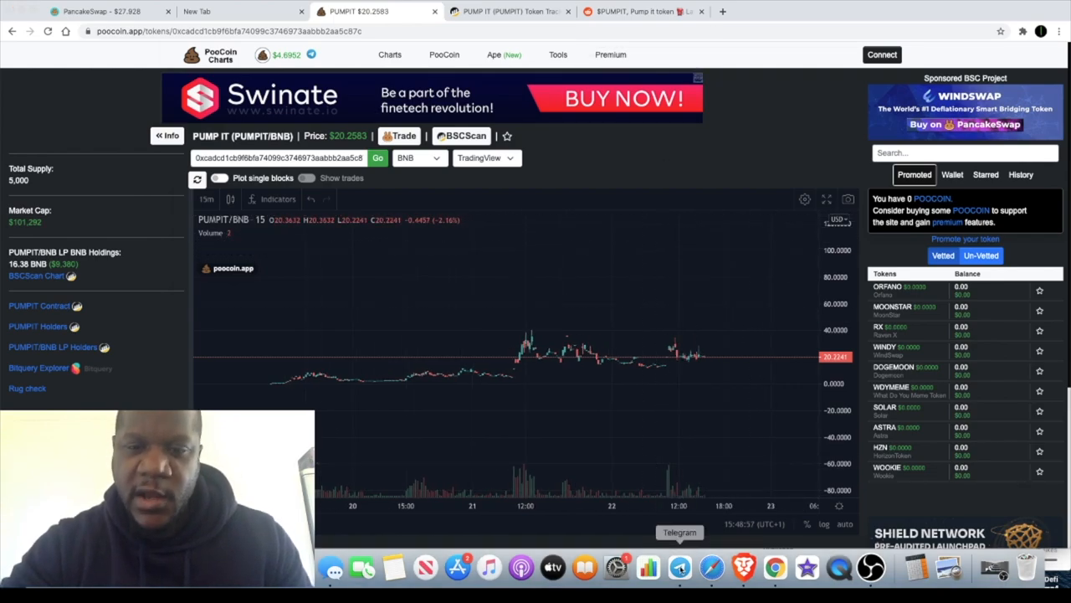
Step: Read the PUMP IT Telegram group's messages about removing bots and earlier posts
click(679, 569)
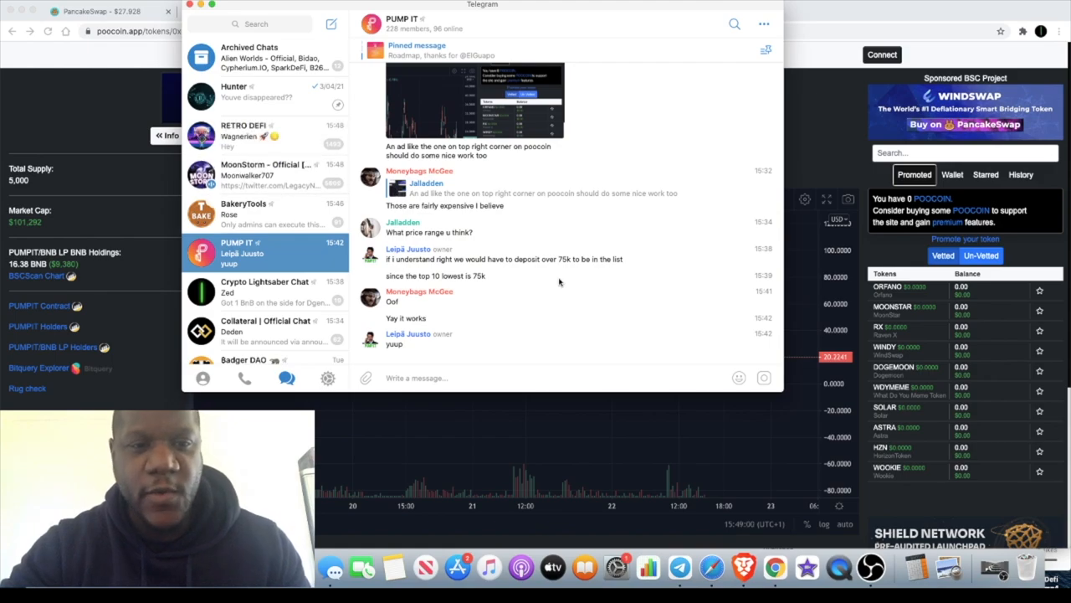
mouse_move(590, 287)
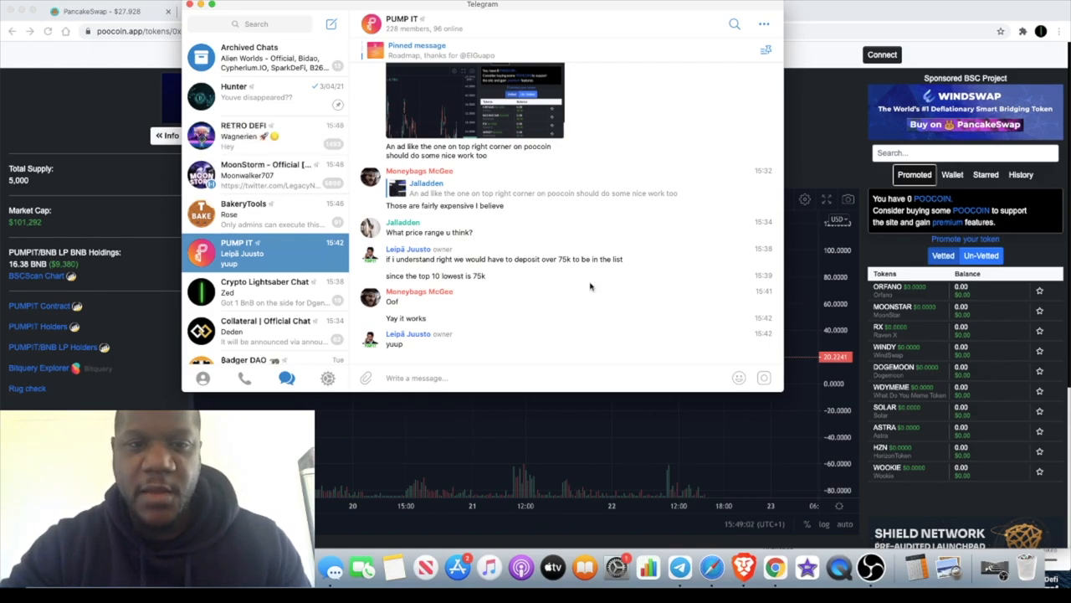
scroll(up, 3)
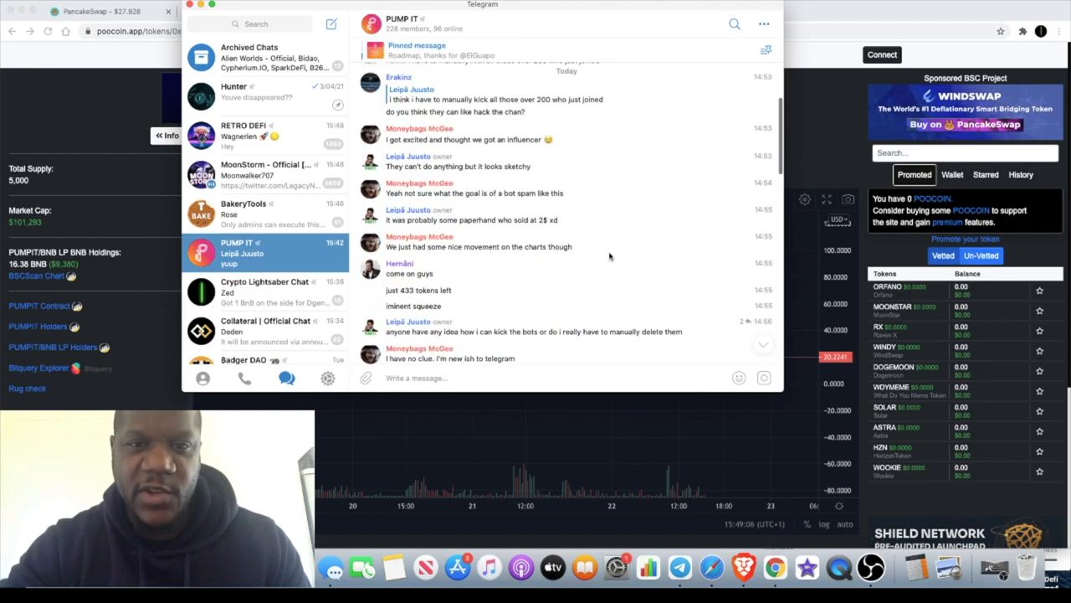
scroll(down, 3)
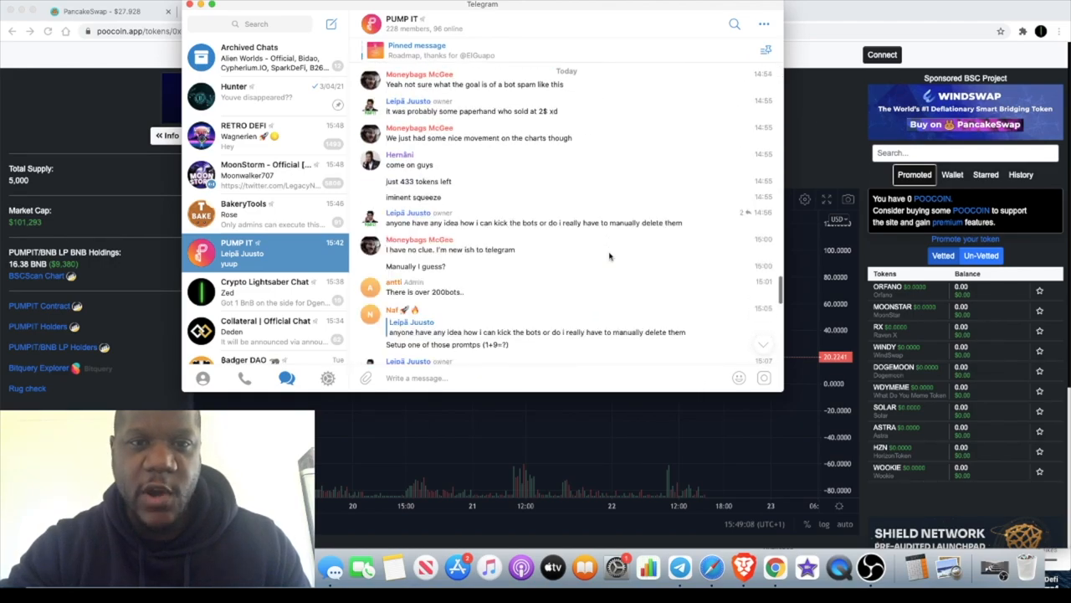
scroll(up, 3)
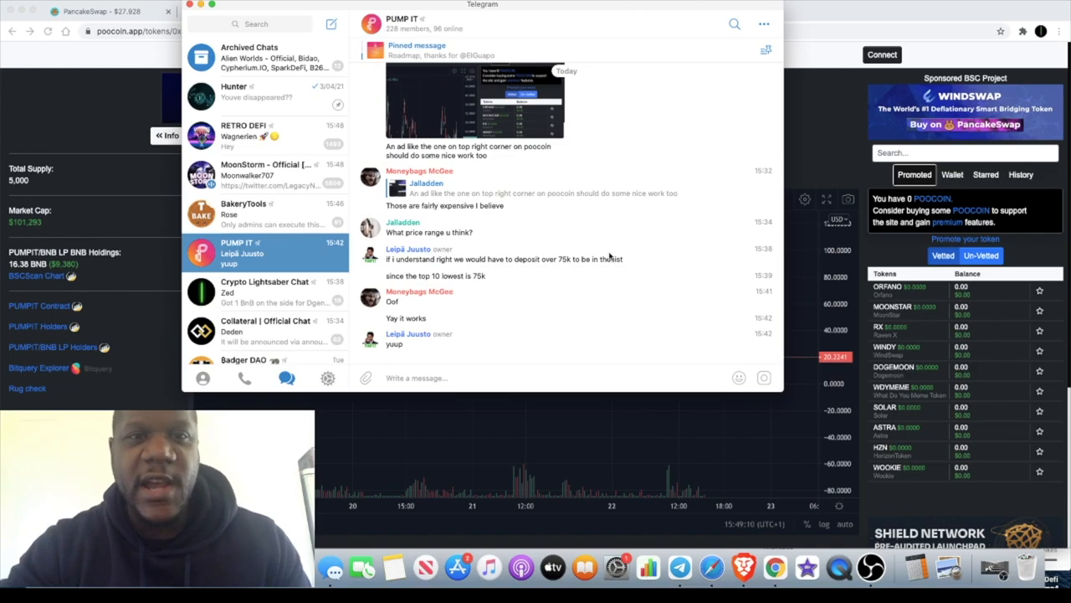